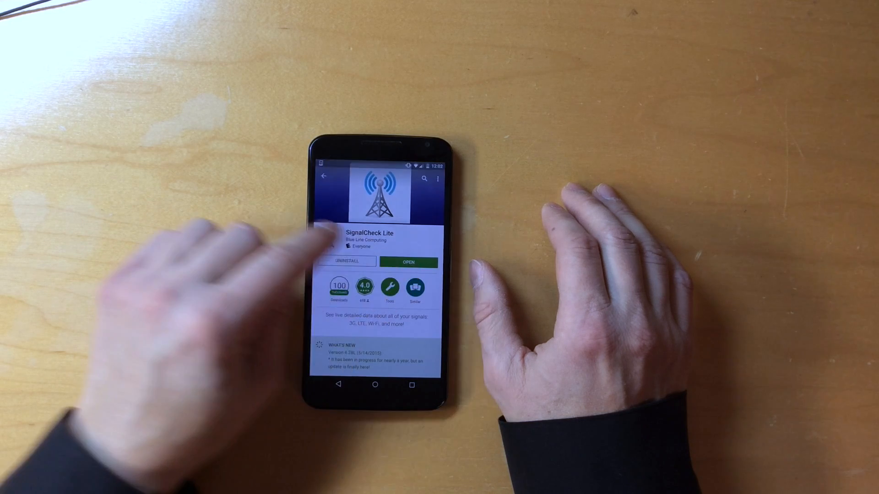
Launch SignalCheck Lite from its Play Store page to view live LTE and Wi-Fi signal
click(408, 262)
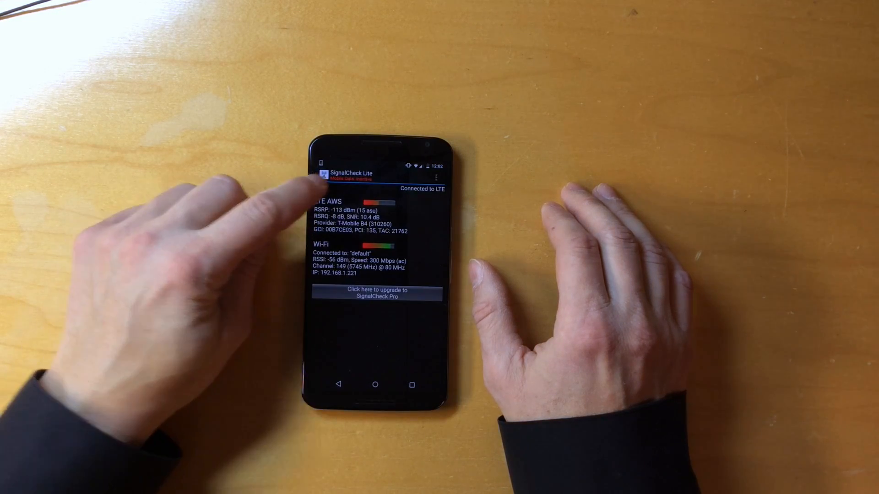